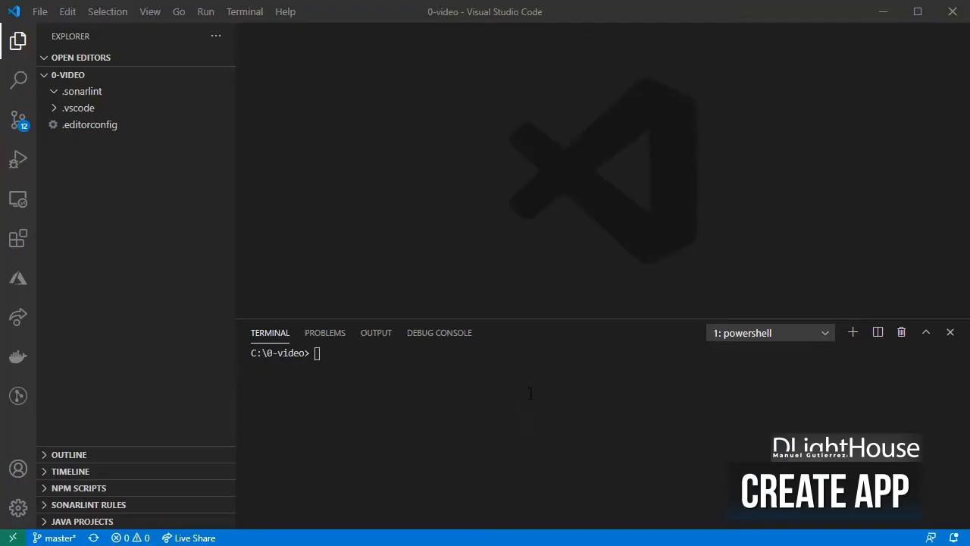
# - Install the Nest CLI globally, generate quiz-app, cd into it and add the GraphQL/Apollo packages with yarn
pyautogui.write('npm i -g @nestjs/cli')
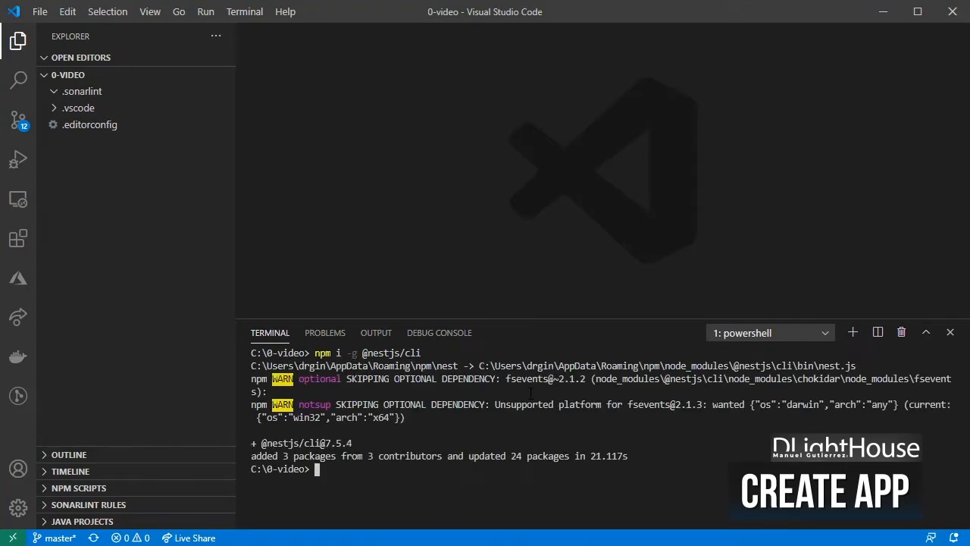
pyautogui.write('nest new quiz-app')
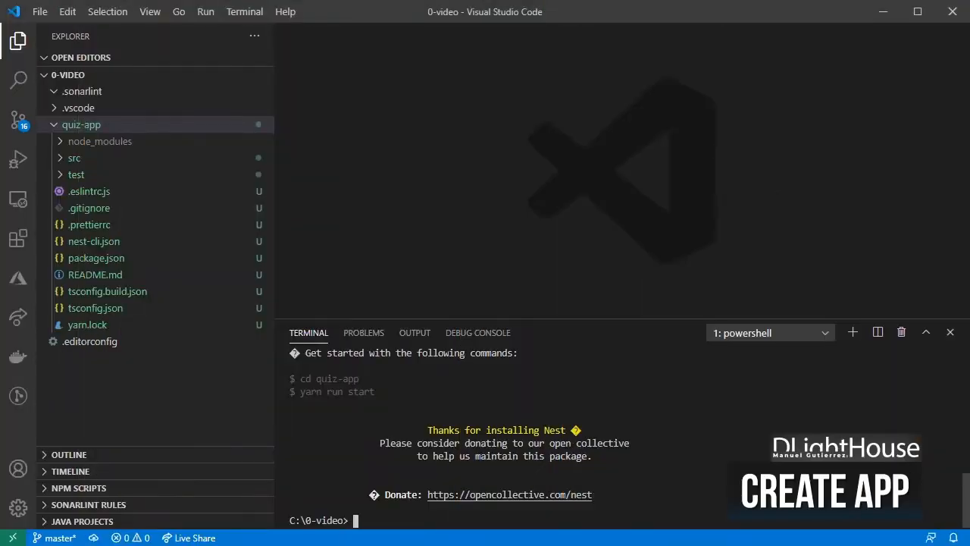
pyautogui.write('cd .\\quiz-app\\')
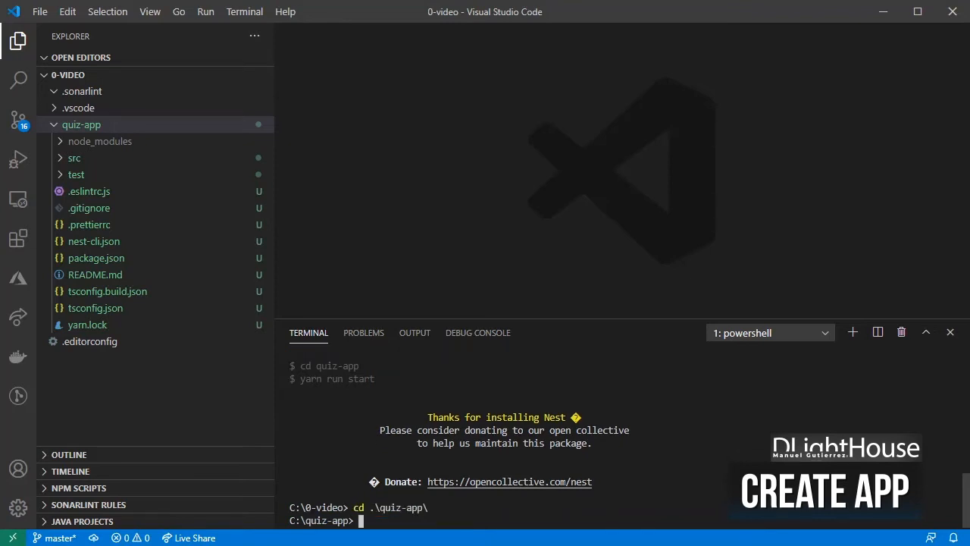
pyautogui.write('yarn add @nestjs/graphql graphql-tools graphql apollo-server-express')
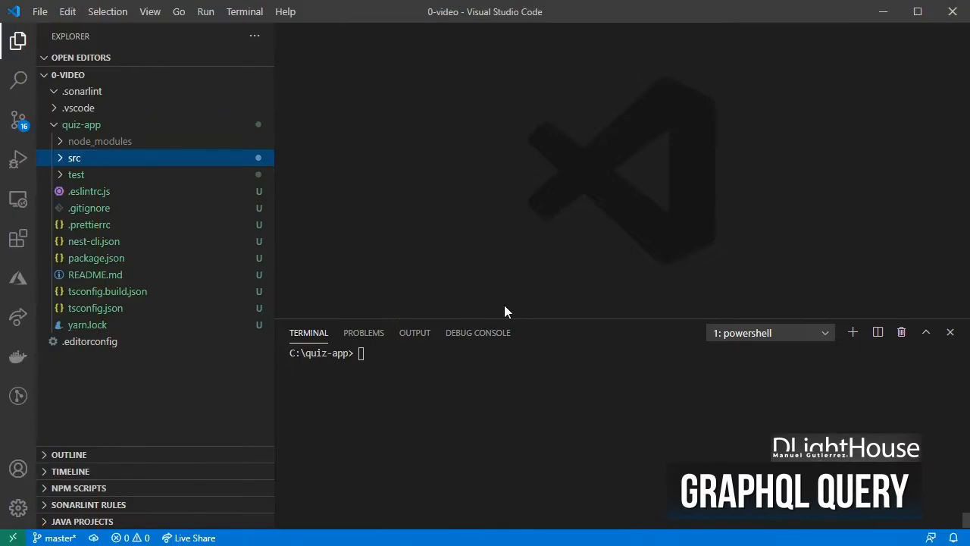
pyautogui.write('nest g module quizzes')
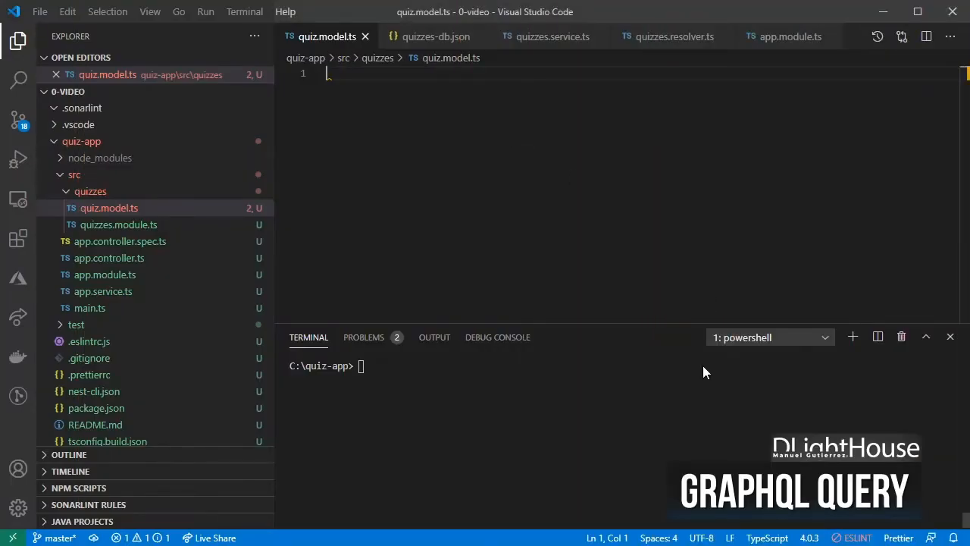
pyautogui.click(109, 208)
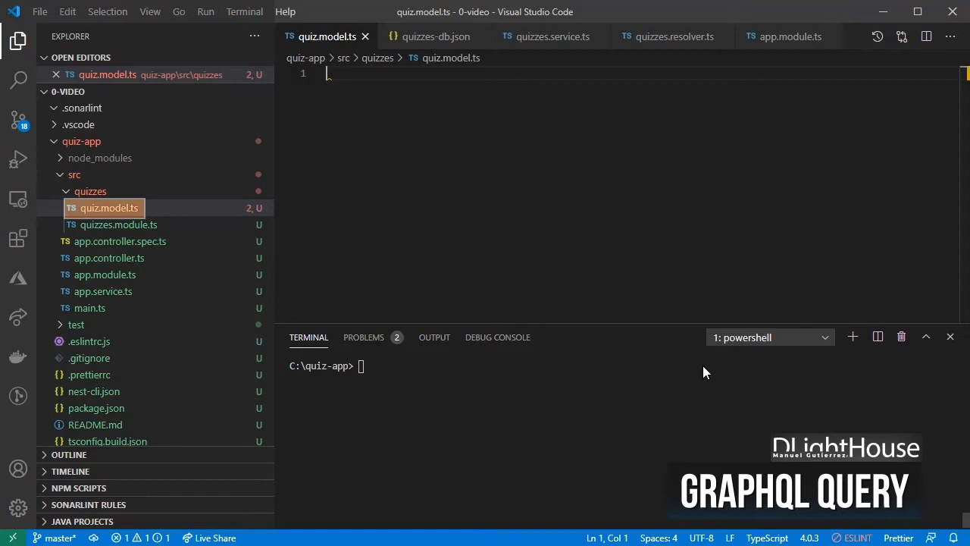
pyautogui.click(91, 191)
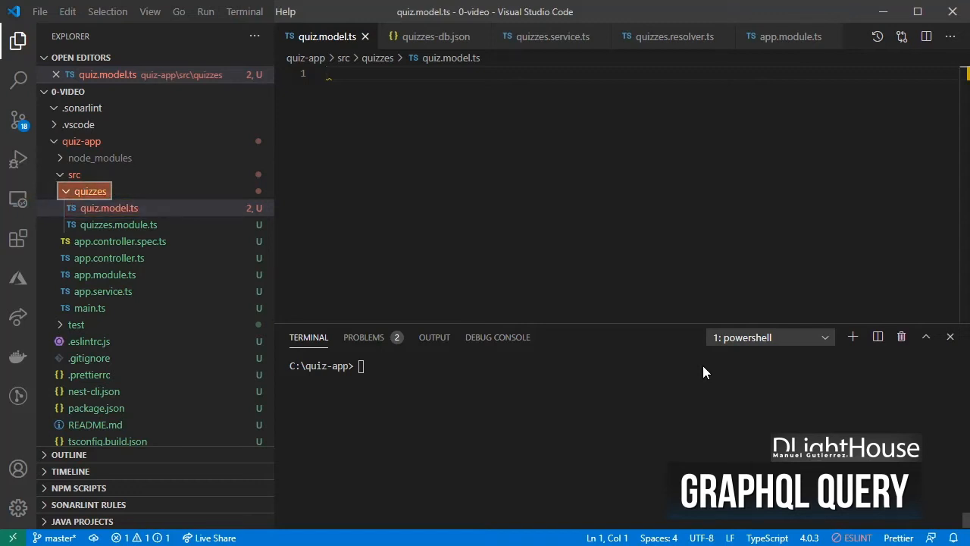
pyautogui.write('import { Obj')
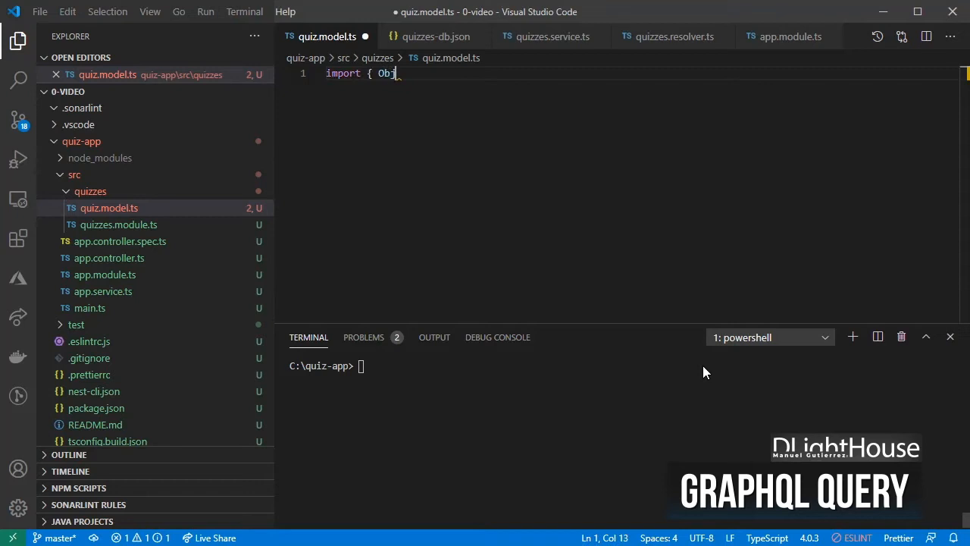
pyautogui.write("ectType, Field, Int } from '@nestjs")
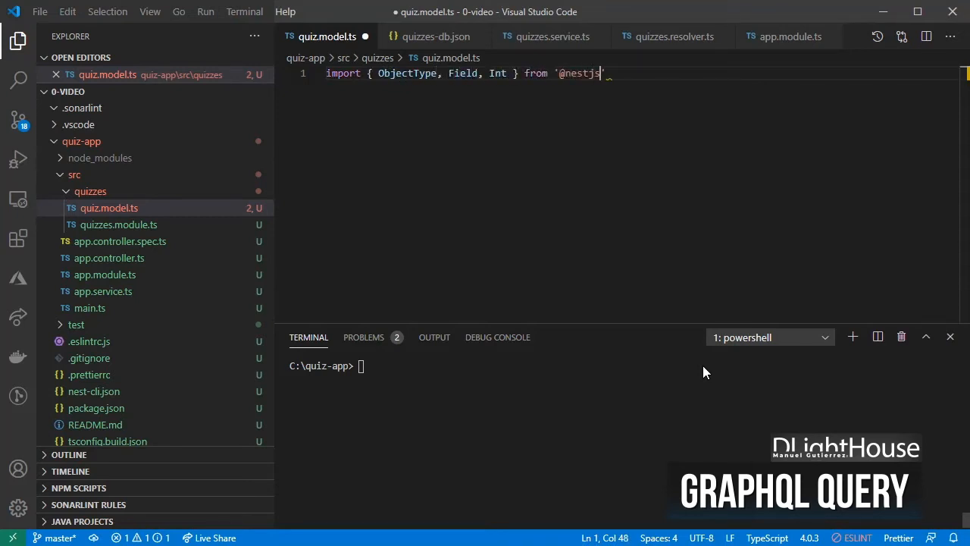
pyautogui.write("/graphql';")
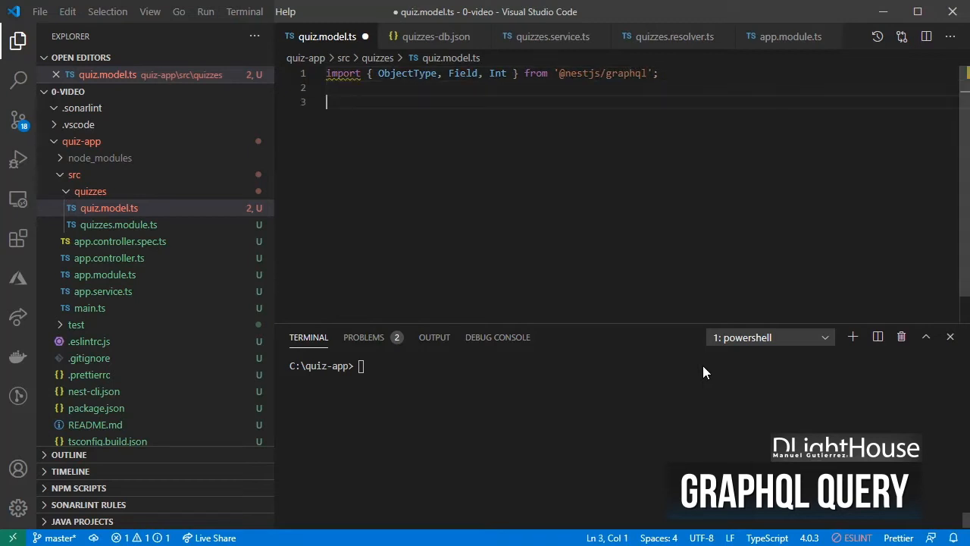
pyautogui.write('@ObjectType()')
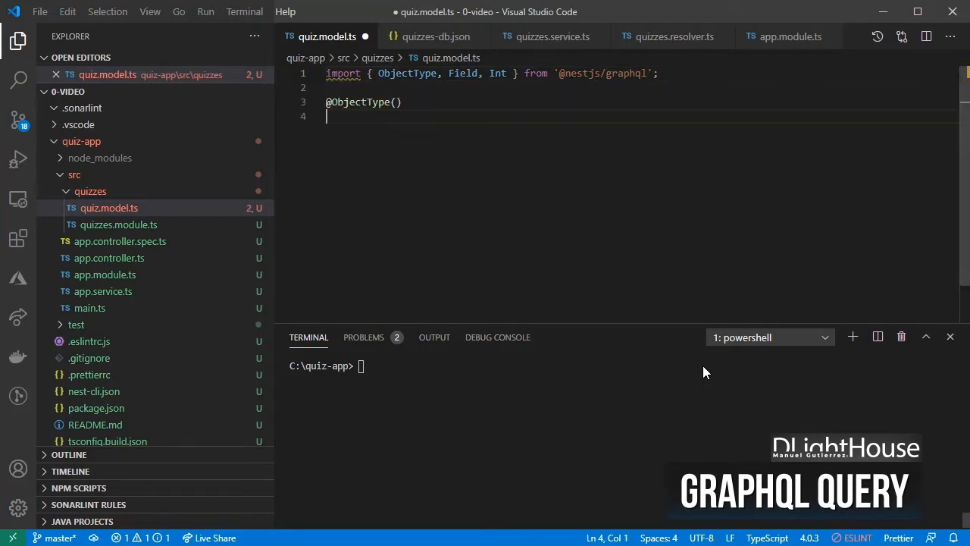
pyautogui.write('export class Quiz {')
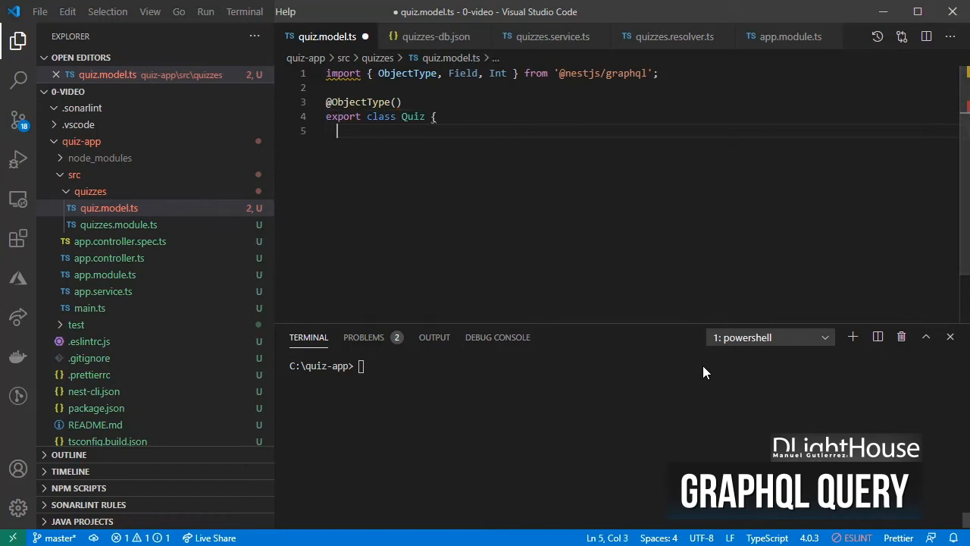
pyautogui.write('@Field(ty')
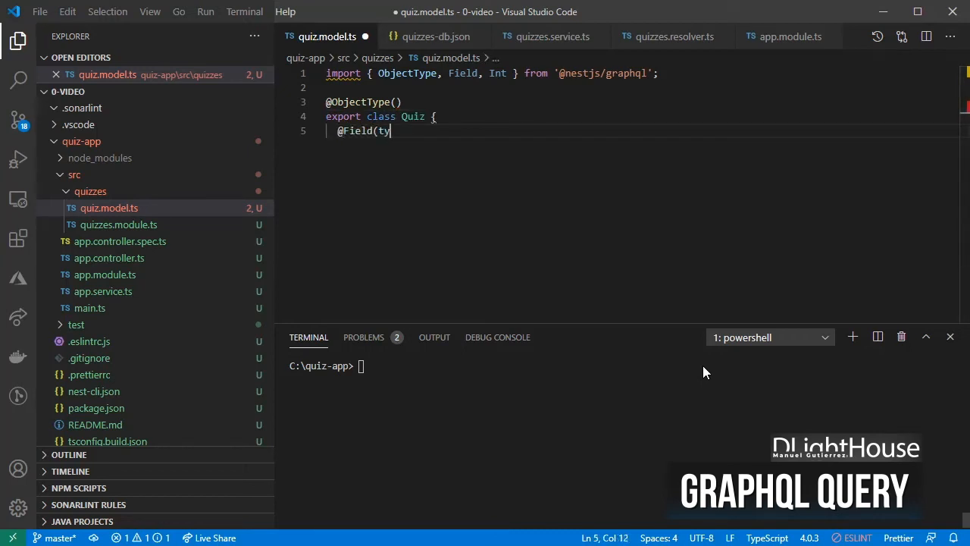
pyautogui.write('pe => Int)')
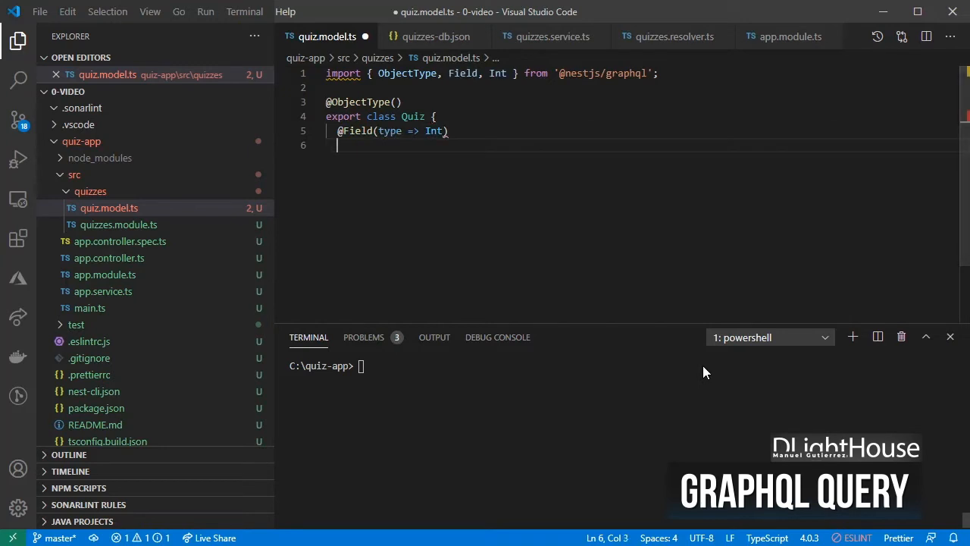
pyautogui.write('readonly id: number;')
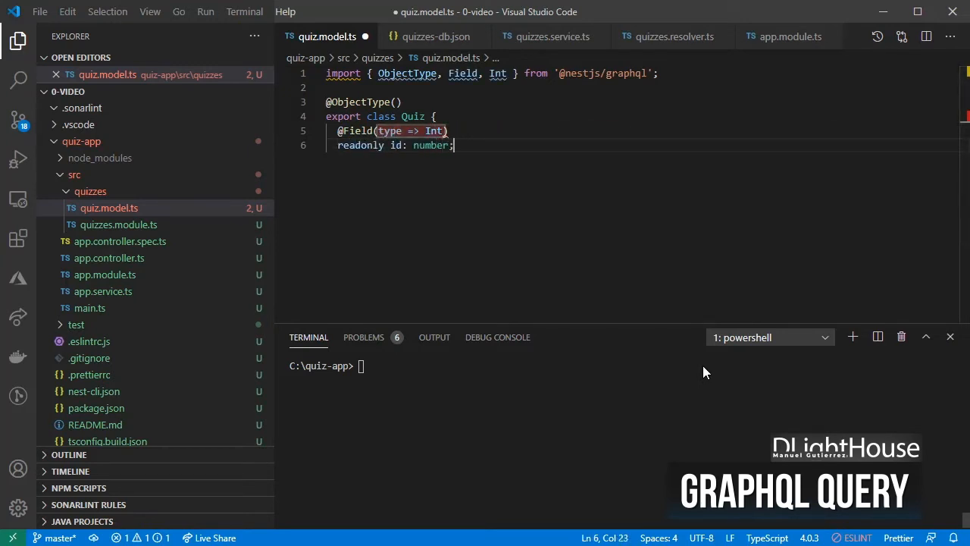
pyautogui.write('@Field()')
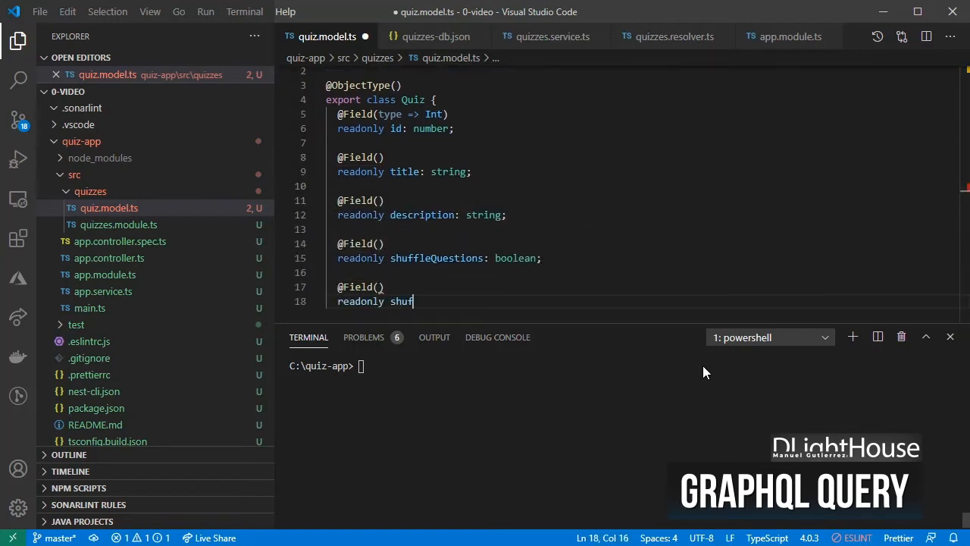
pyautogui.write('fleAnswers: boolean;')
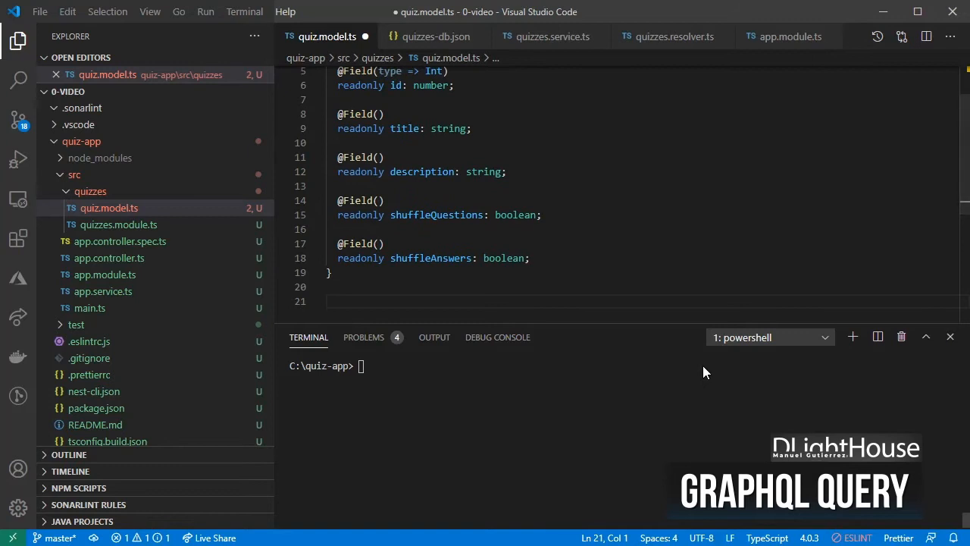
pyautogui.write('nest g service quizzes')
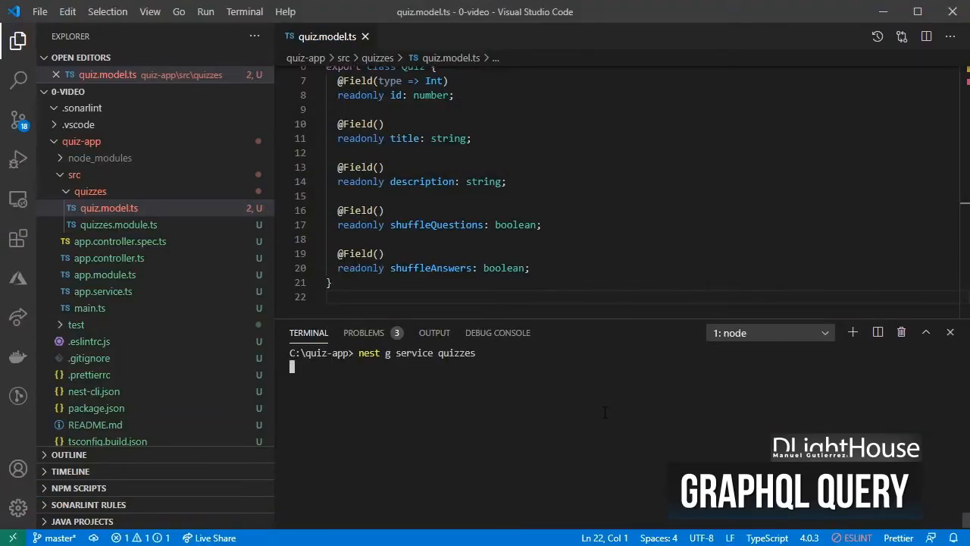
# - In quizzes.service.ts import quizzes-db.json as quizzes with resolveJsonModule enabled, then queue 'nest g resolver quizzes'
pyautogui.press('enter')
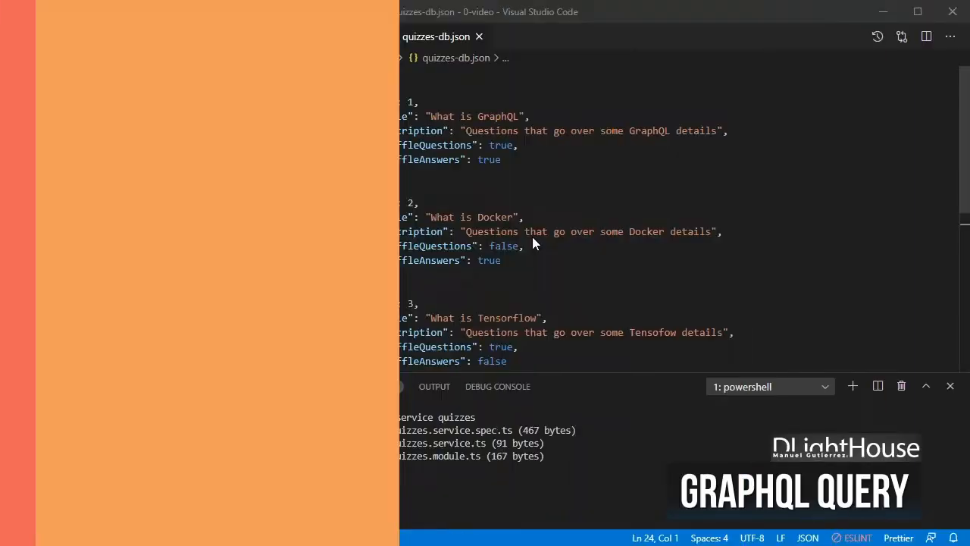
pyautogui.click(113, 308)
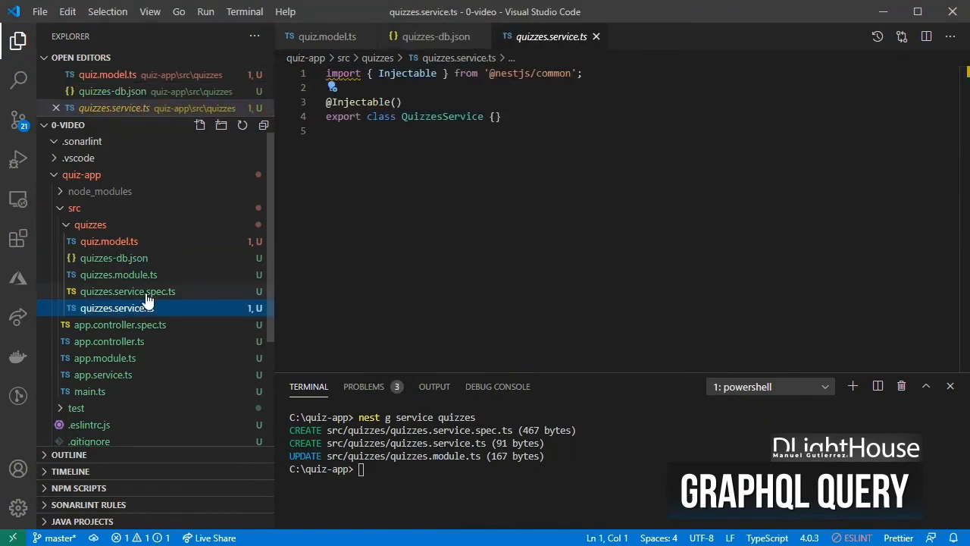
pyautogui.write('import *')
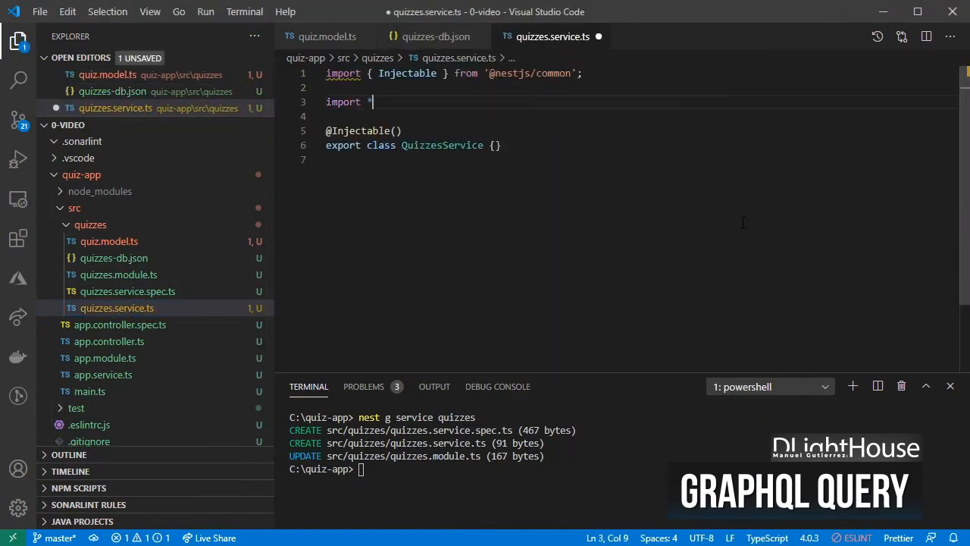
pyautogui.write("as quizzes from './quizzes-db.json';")
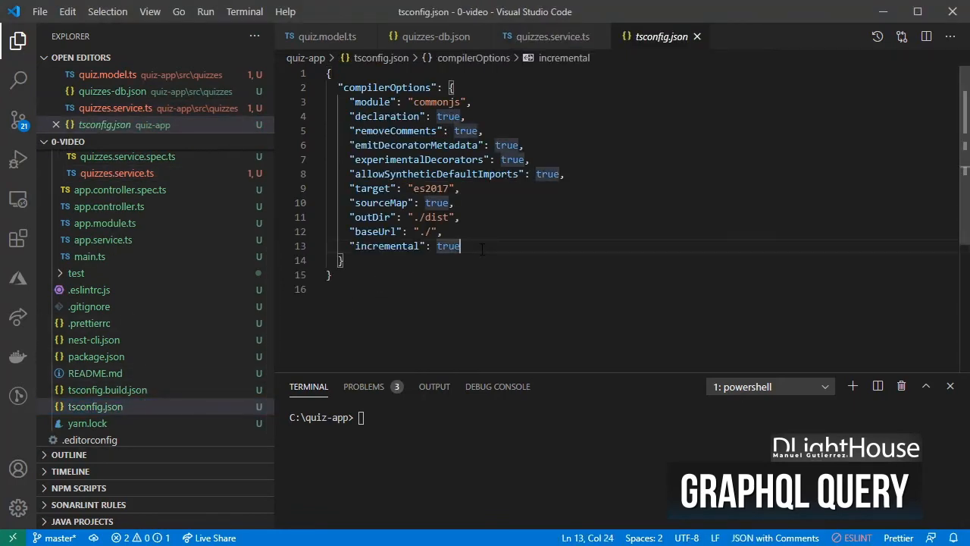
pyautogui.write('"resolveJsonModu')
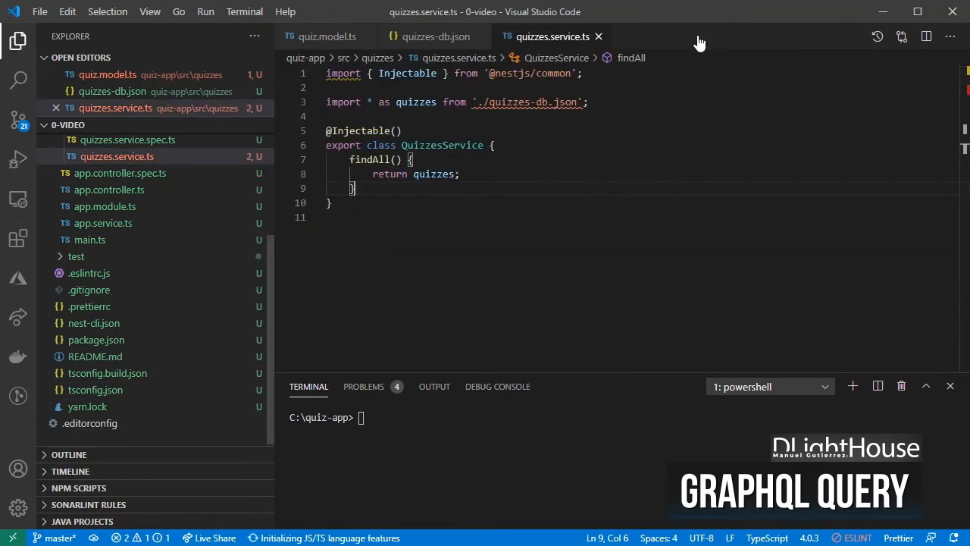
pyautogui.write('nest g resolver quizzes')
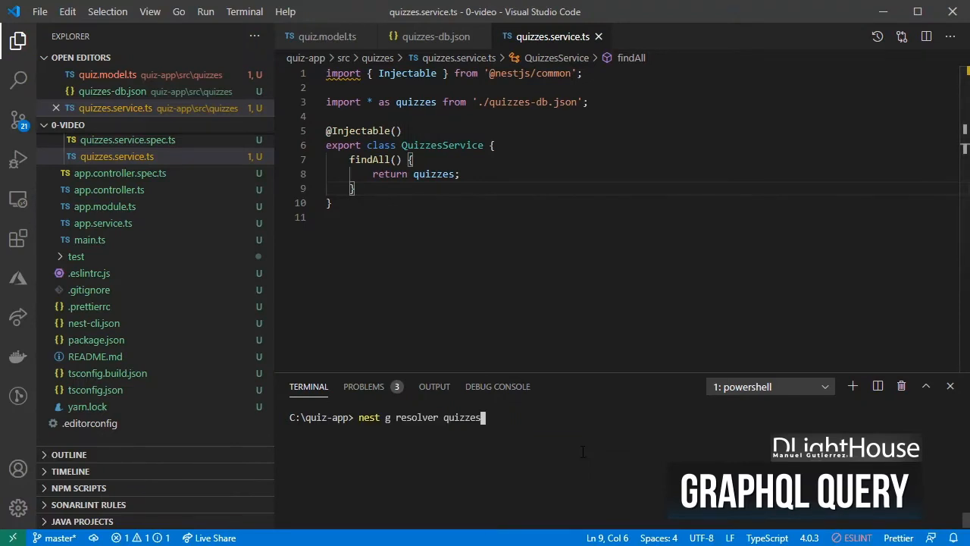
pyautogui.press('Enter')
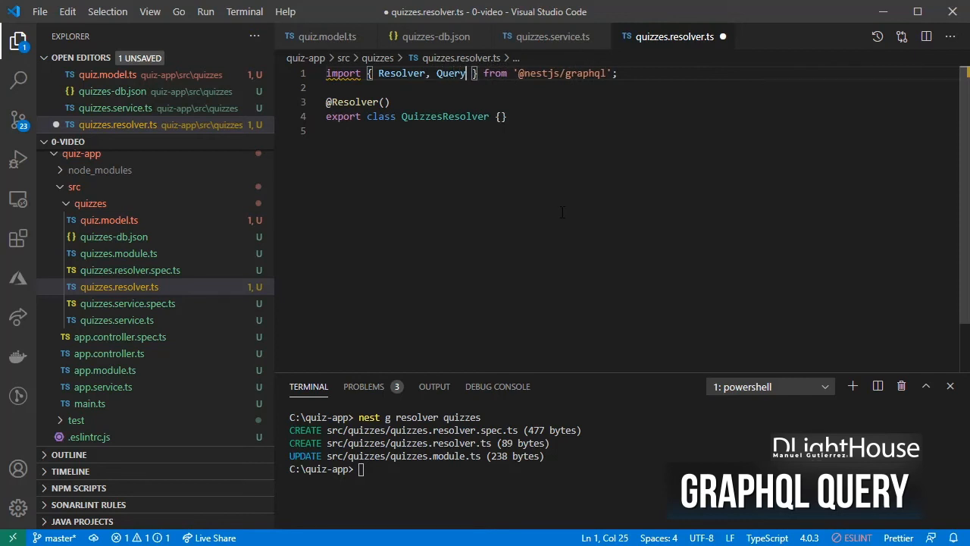
pyautogui.write("import { Quiz } from './quiz'")
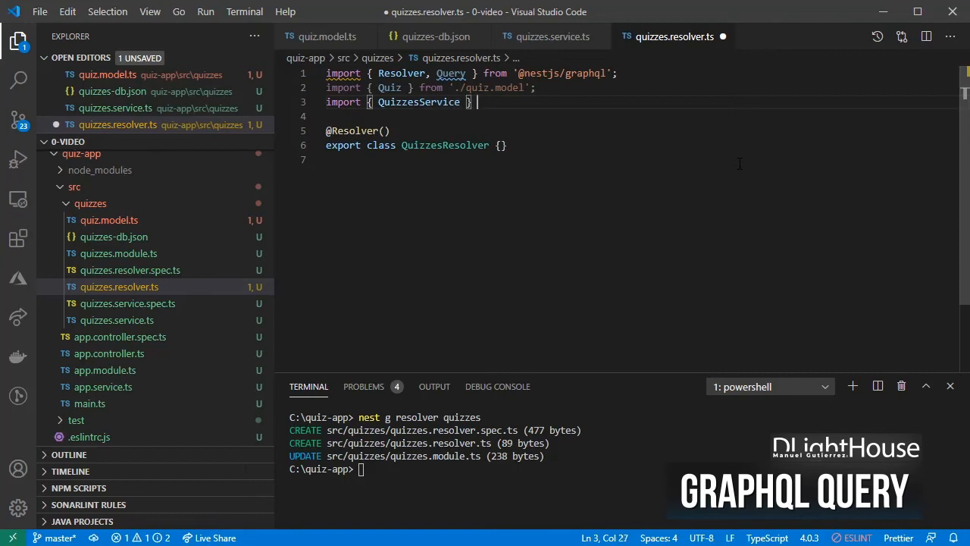
pyautogui.write('co')
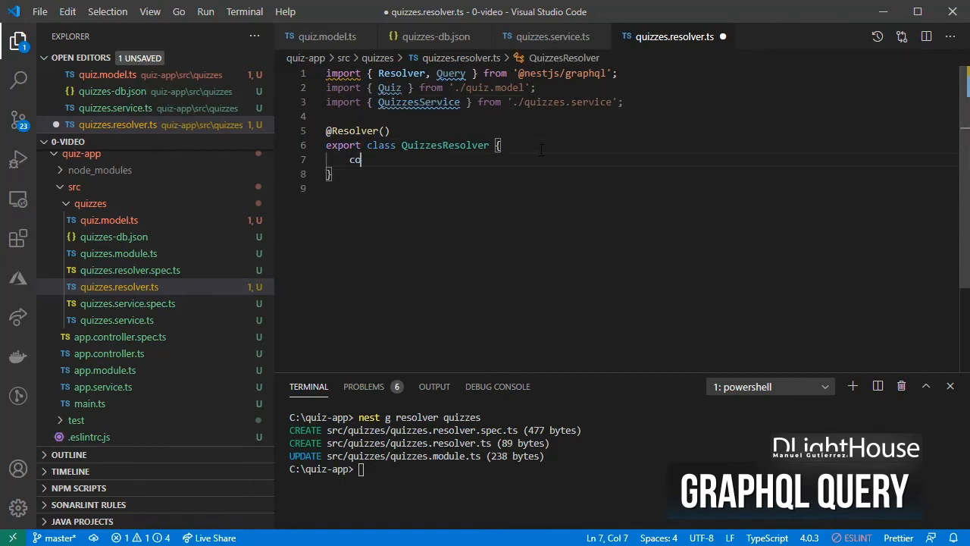
pyautogui.write('onstructor(private readonly quizzesService: QuizzesService) {')
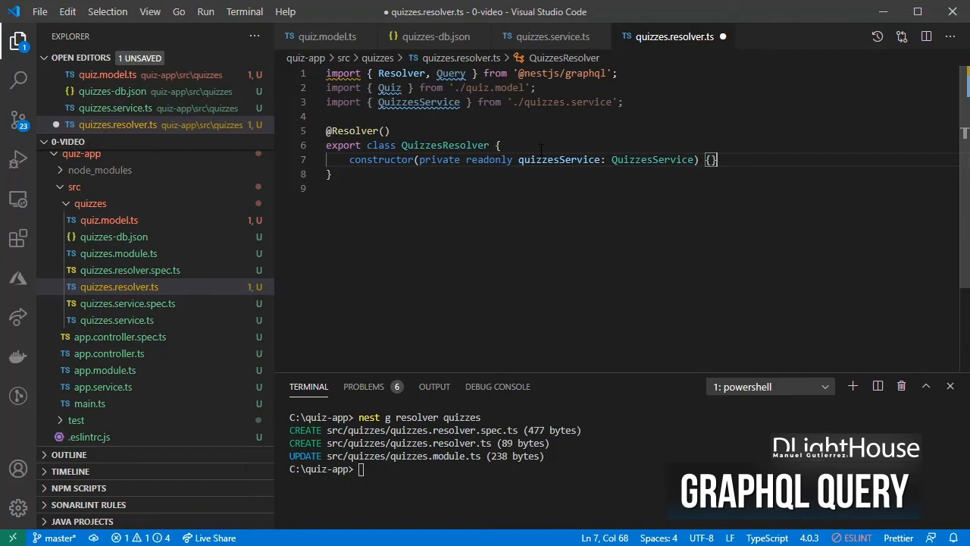
pyautogui.write('@Query(returns => [Qu')
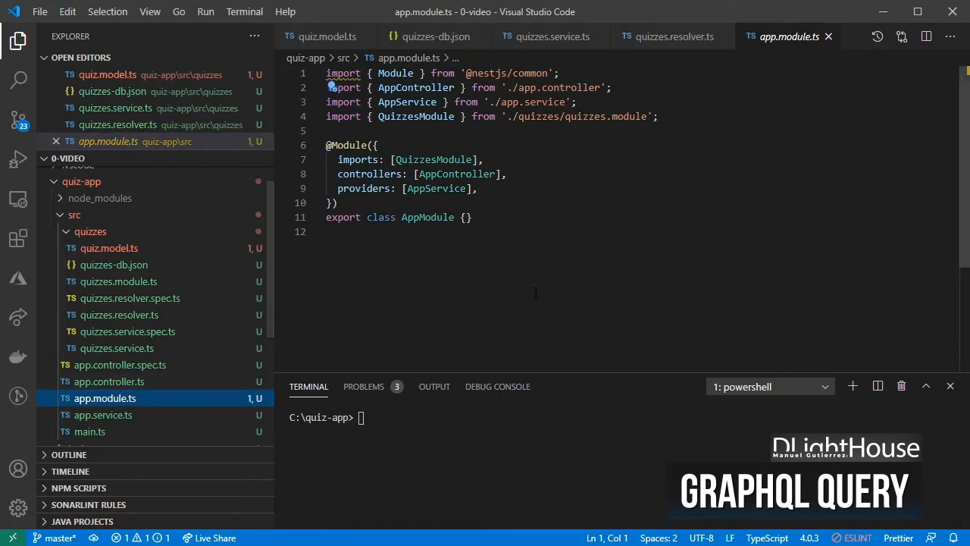
pyautogui.write('import { Gr')
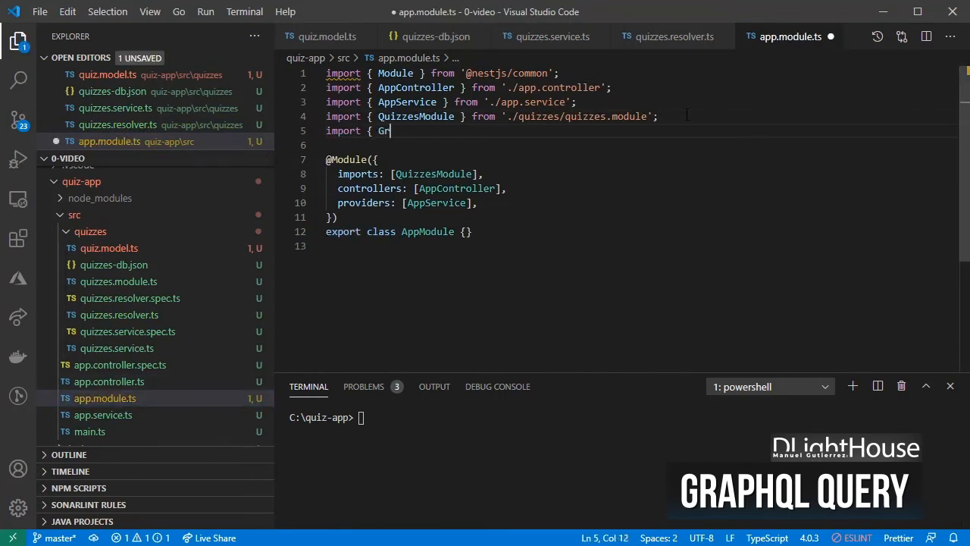
pyautogui.write("aphQLModule } from '@nestjs/graphql';")
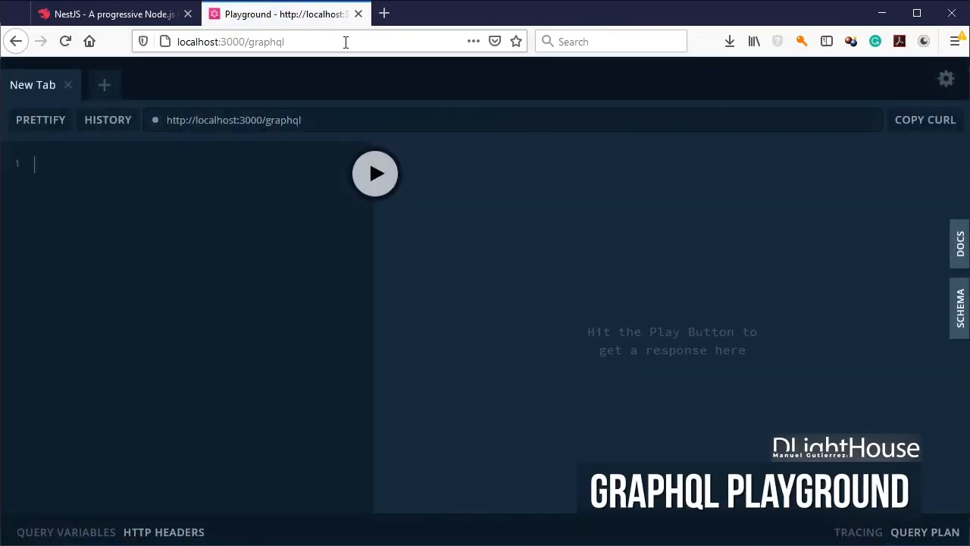
# - Run a quizzes query for title (then extra fields), returning What is GraphQL, Docker and Tensorflow
pyautogui.write('query {')
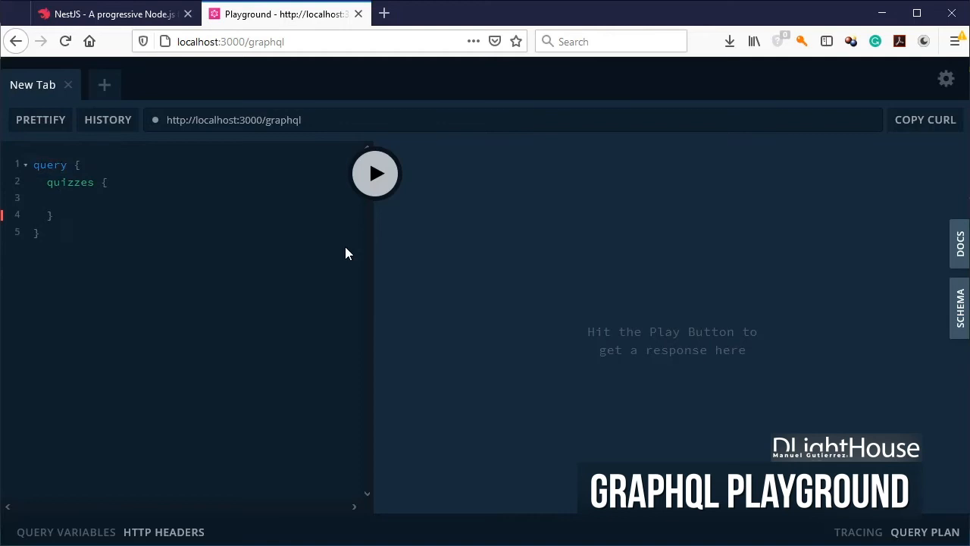
pyautogui.write('title')
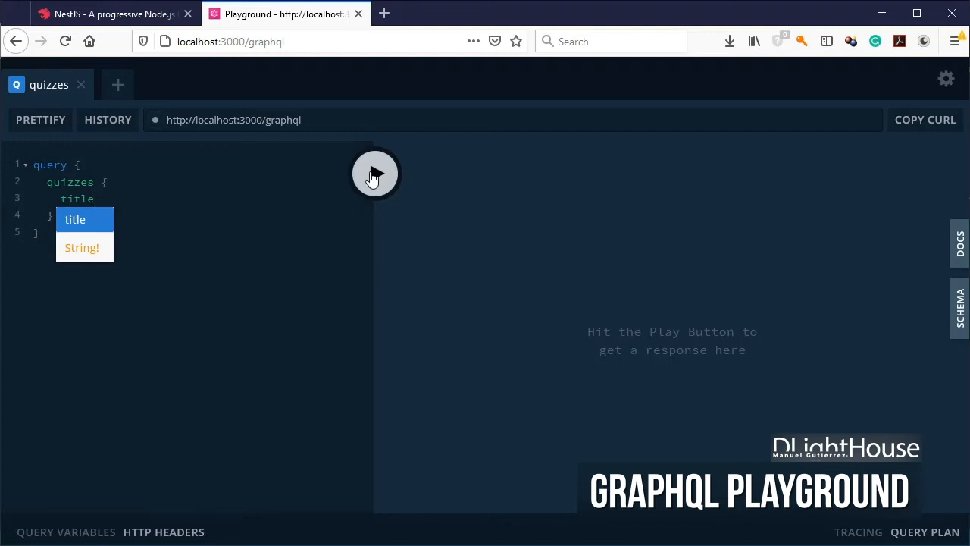
pyautogui.click(373, 173)
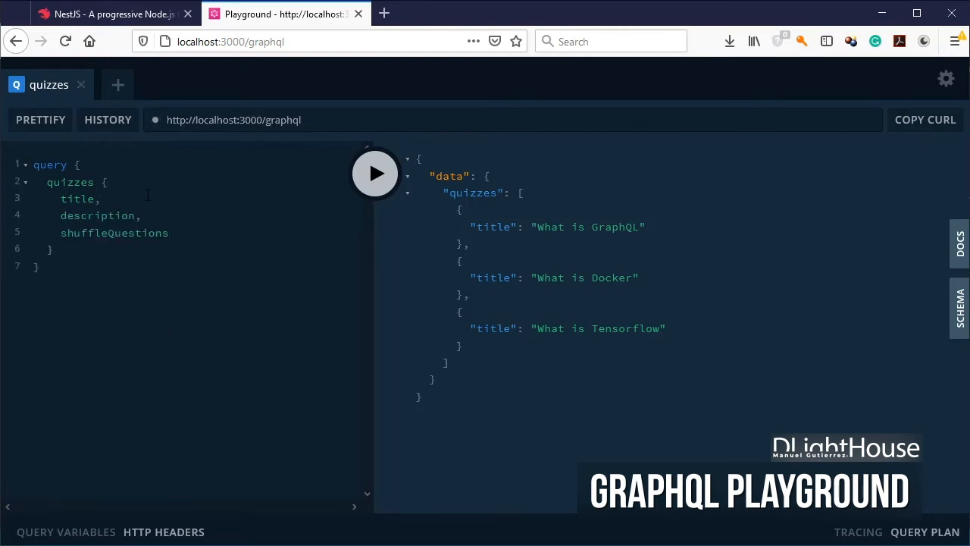
pyautogui.click(374, 173)
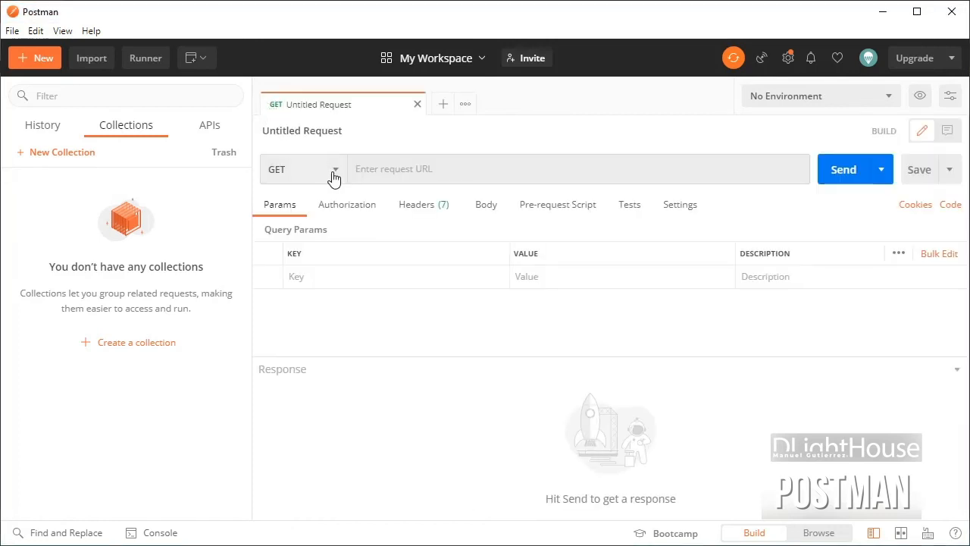
pyautogui.click(304, 170)
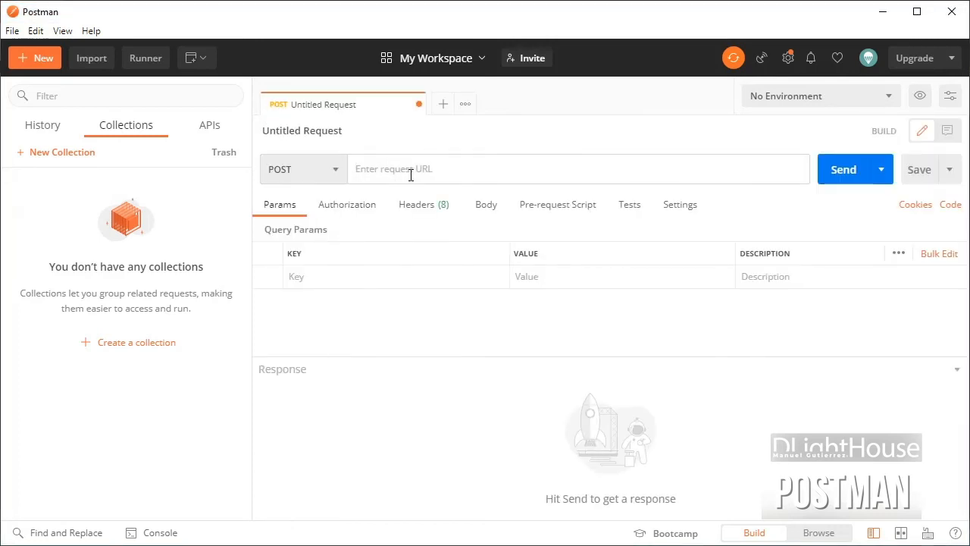
pyautogui.write('http://localhost:3000/graphql')
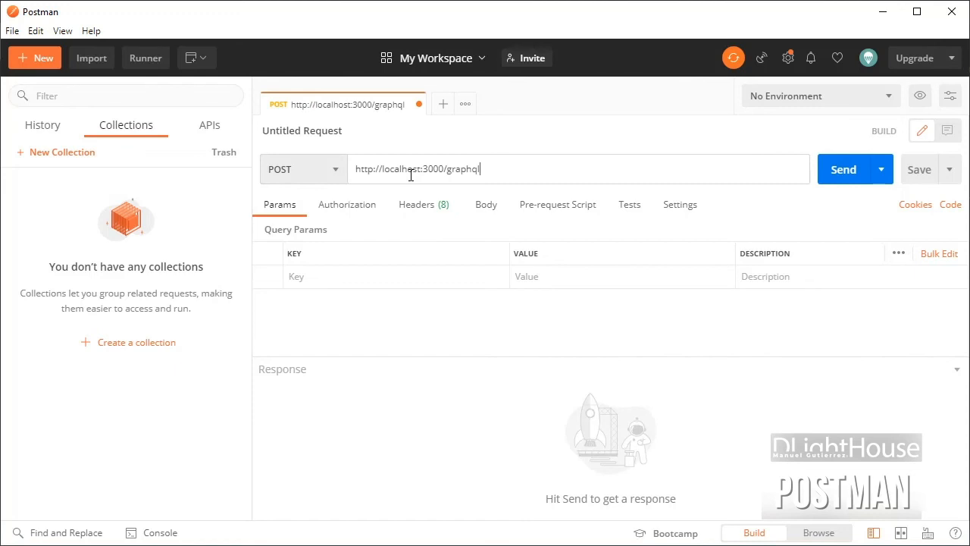
pyautogui.click(484, 203)
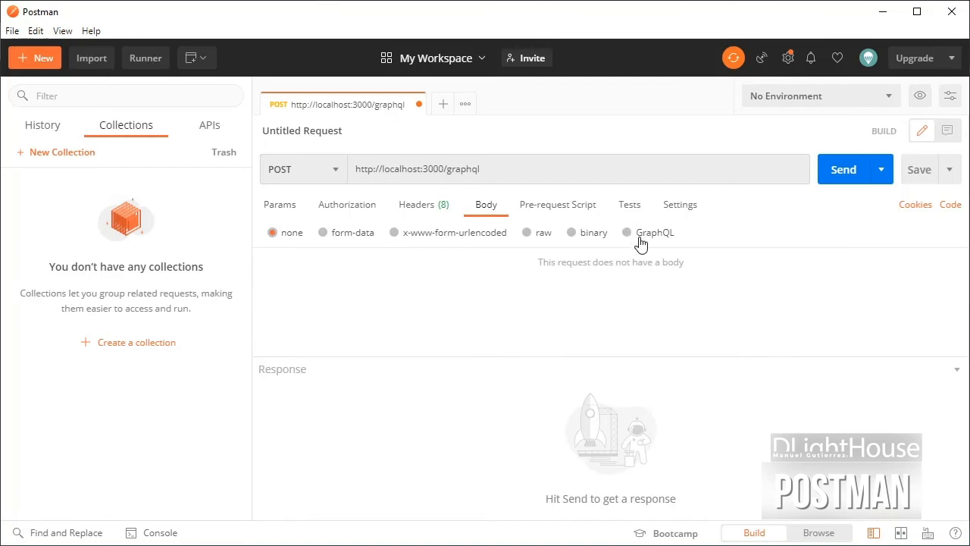
pyautogui.click(655, 231)
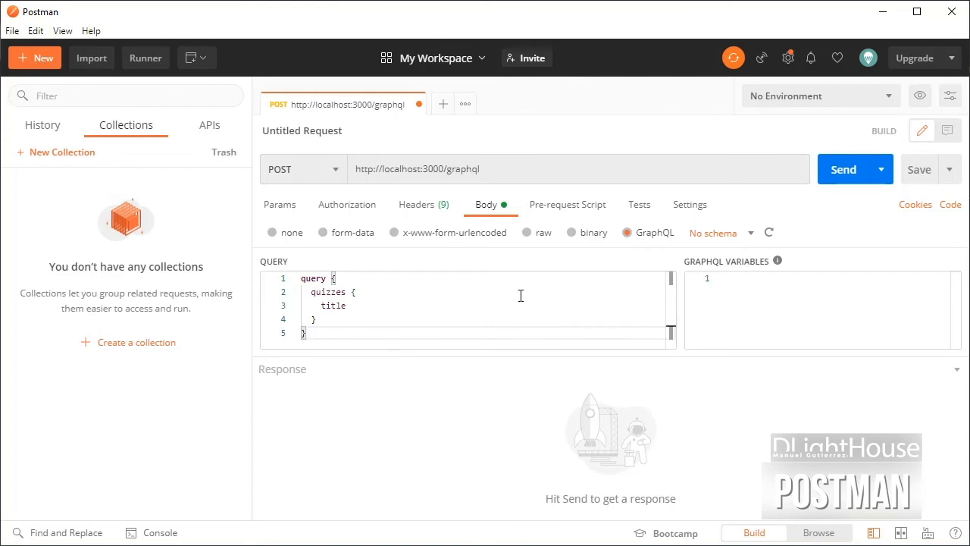
# - Send the titles query, then add description and resend, getting a 200 response with both fields
pyautogui.click(843, 170)
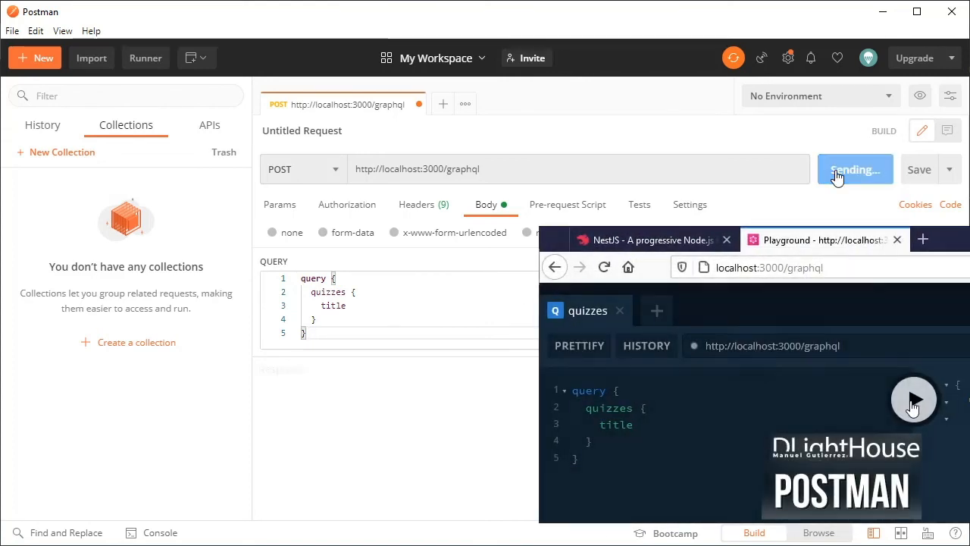
pyautogui.click(842, 170)
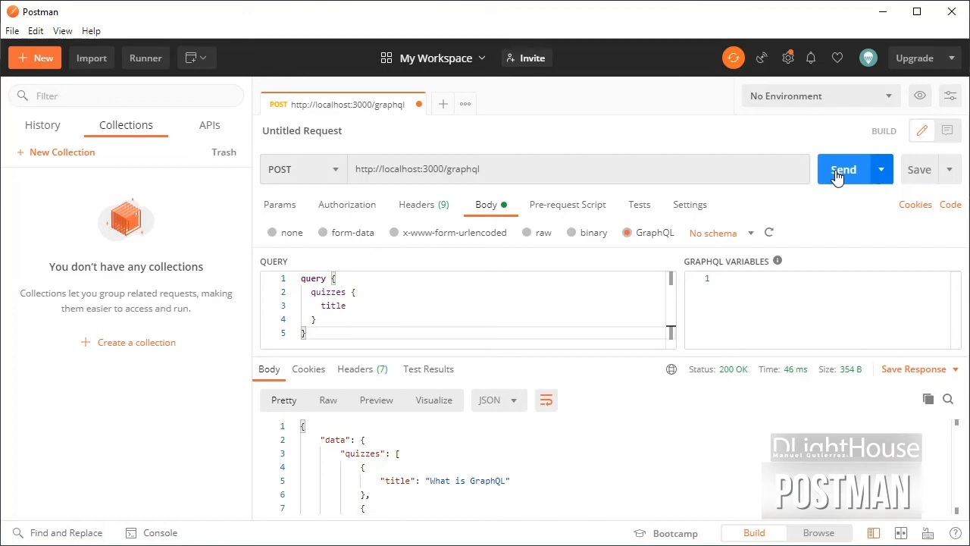
pyautogui.scroll(-3)
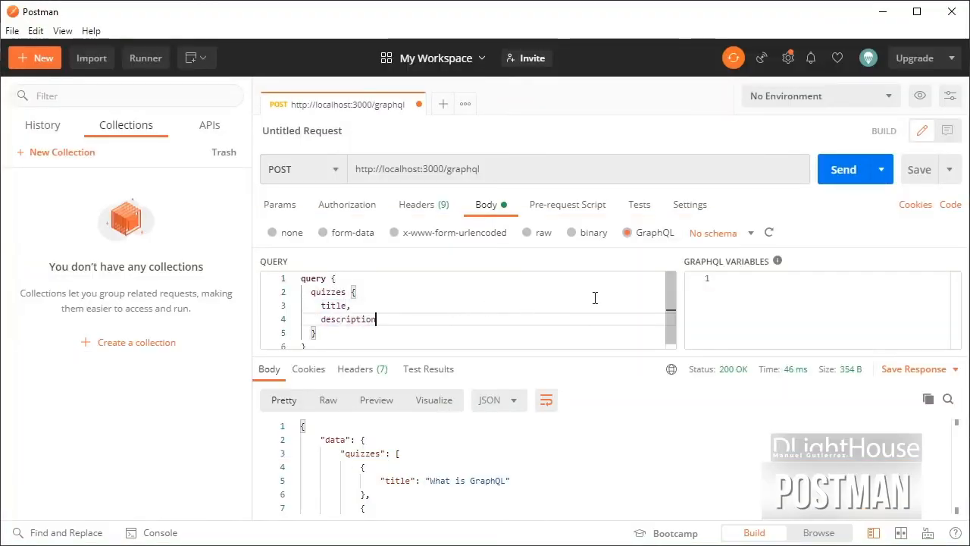
pyautogui.click(842, 170)
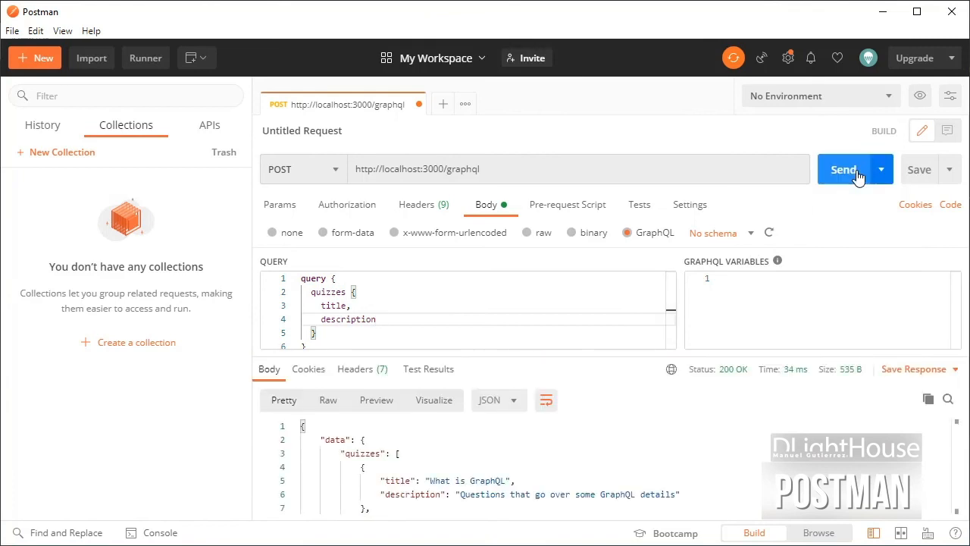
pyautogui.scroll(-3)
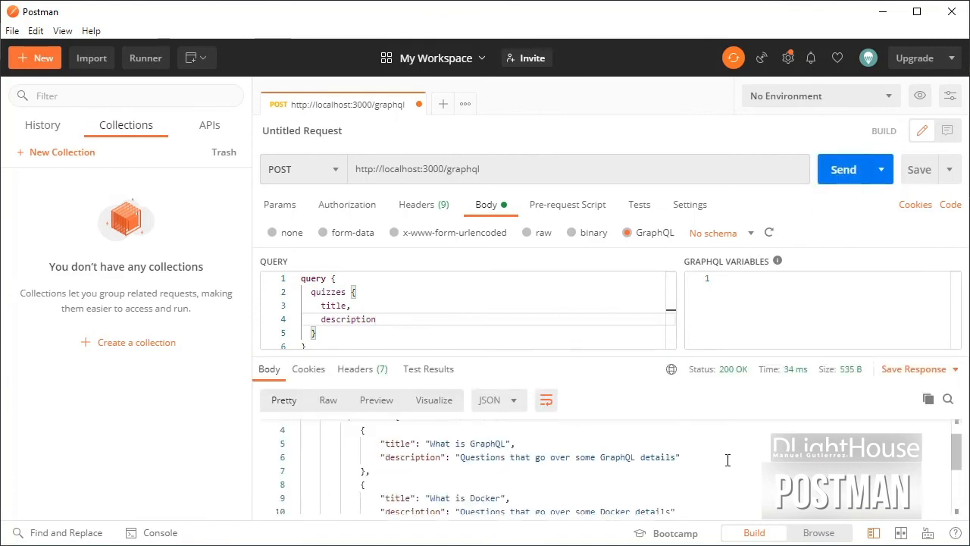